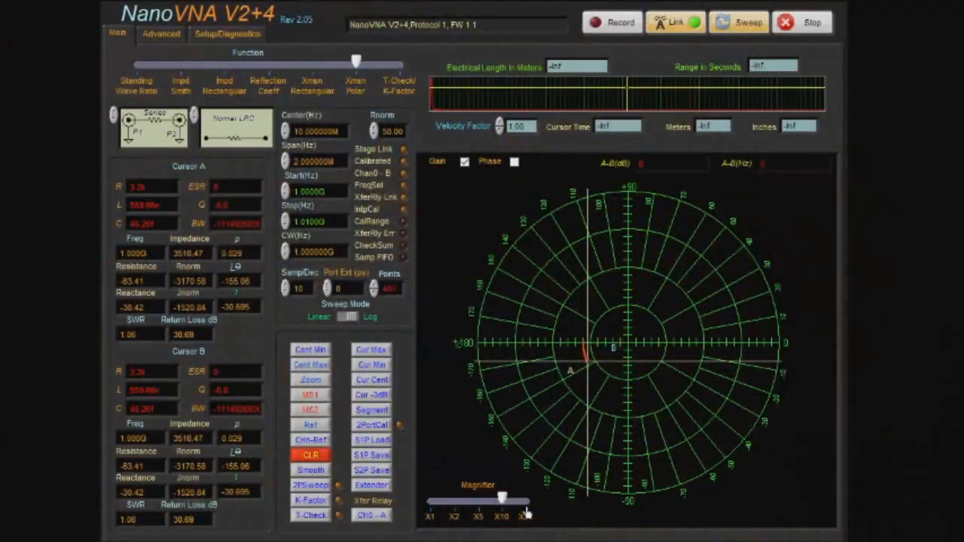
# Step: Set the polar plot to X1 magnification and switch to the rectangular gain-versus-frequency chart
pyautogui.moveTo(503, 498); pyautogui.dragTo(526, 499)
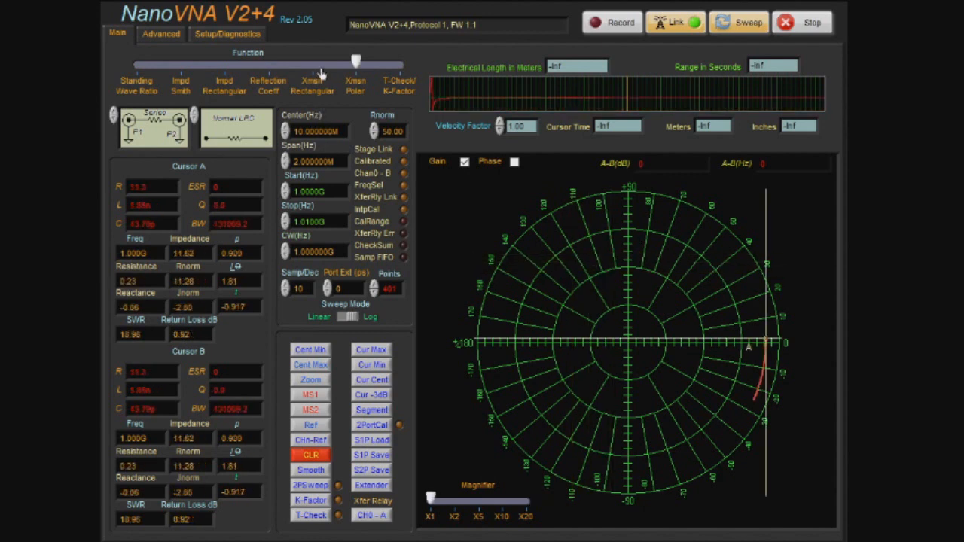
pyautogui.moveTo(355, 62); pyautogui.dragTo(314, 62)
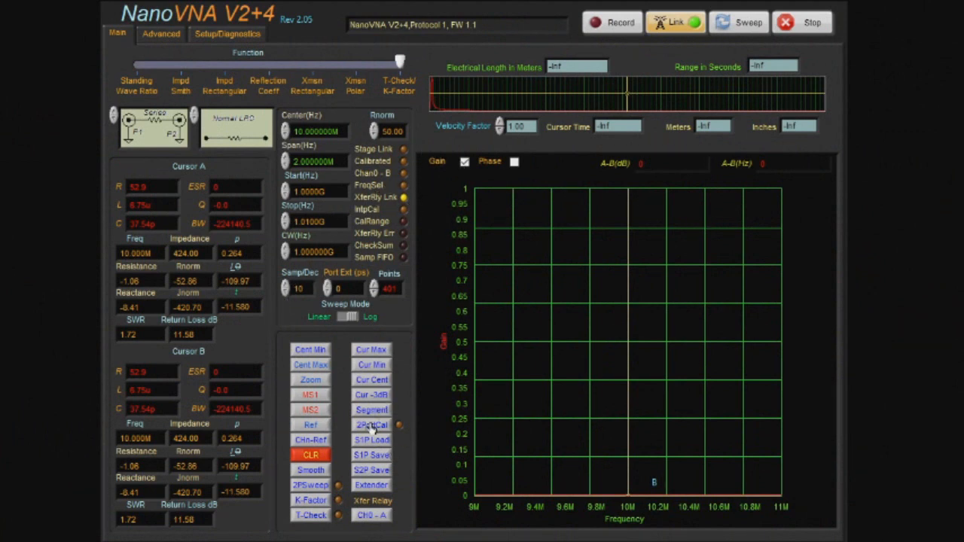
# Step: Sweep 100 kHz to 50 MHz and show gain and phase on the Xmin Rectangular display
pyautogui.click(748, 22)
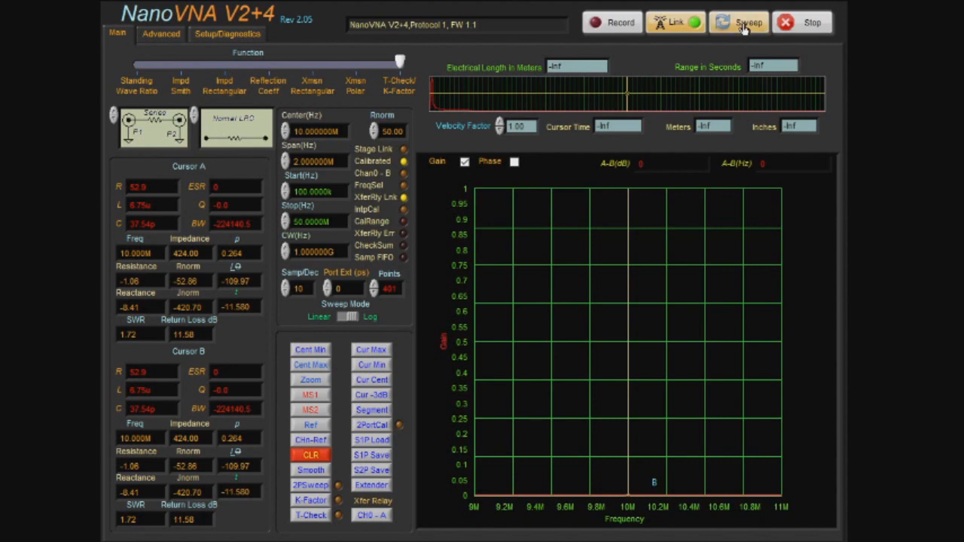
pyautogui.click(747, 22)
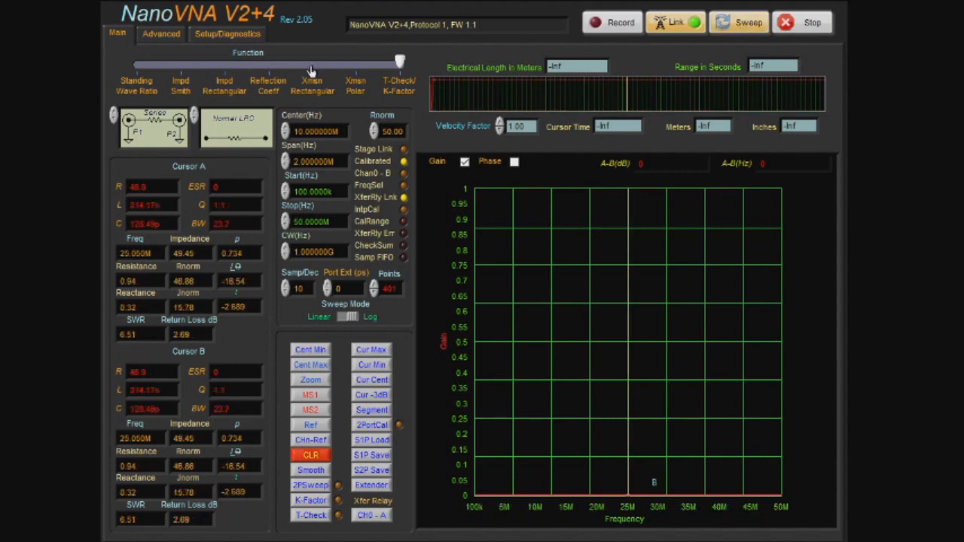
pyautogui.moveTo(399, 64); pyautogui.dragTo(313, 63)
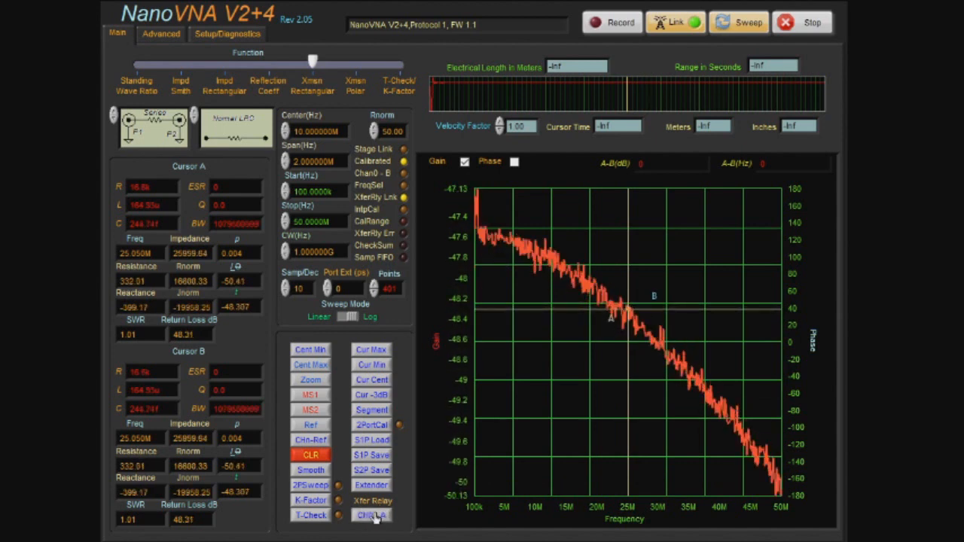
# Step: View the Chi-A and K-Factor gain plots, then show the sweep as impedance on the Smith chart
pyautogui.click(371, 515)
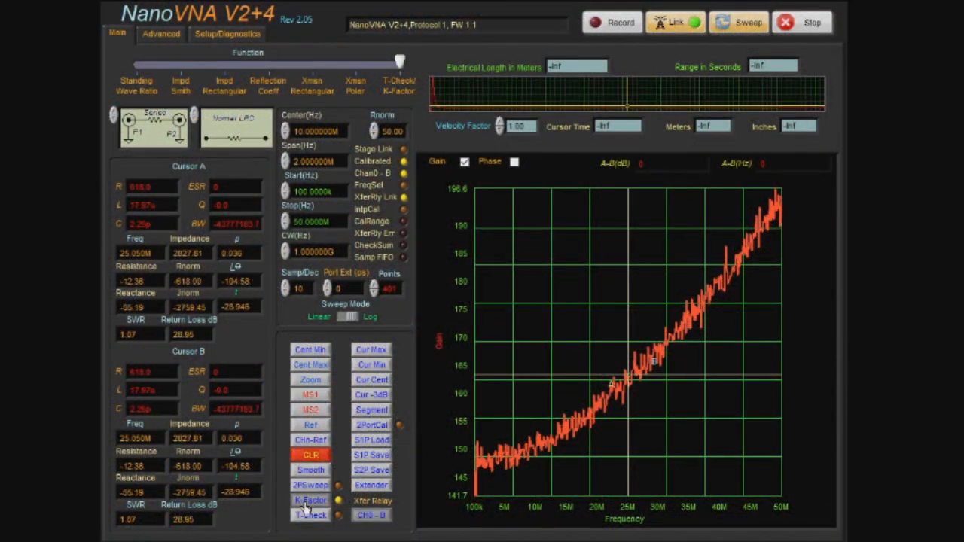
pyautogui.click(371, 516)
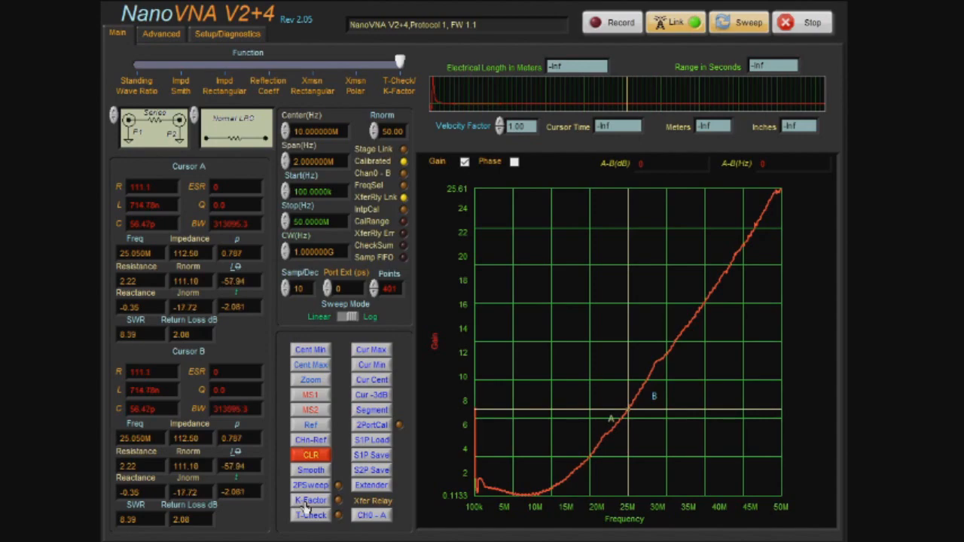
pyautogui.click(181, 85)
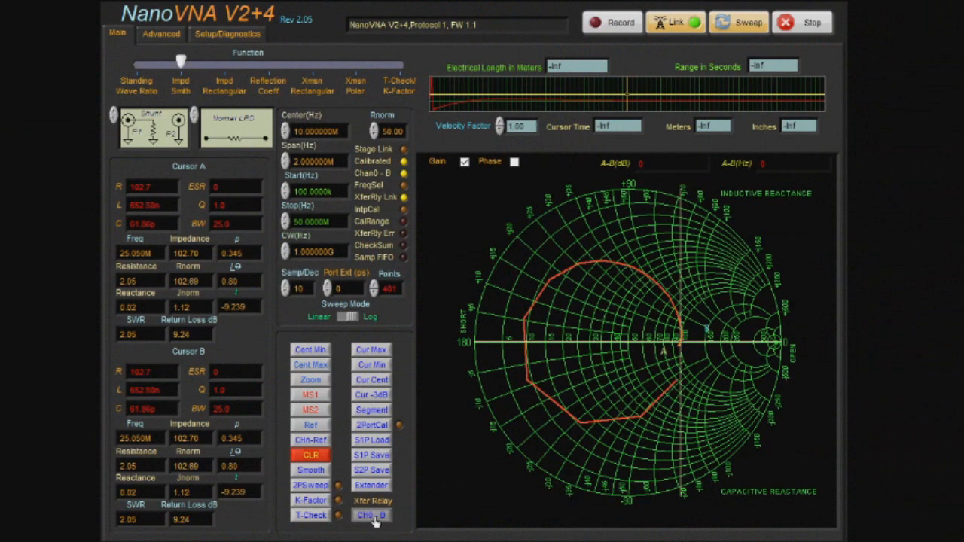
# Step: Overlay the channel B (Chi-B) impedance trace on the Smith chart
pyautogui.click(370, 515)
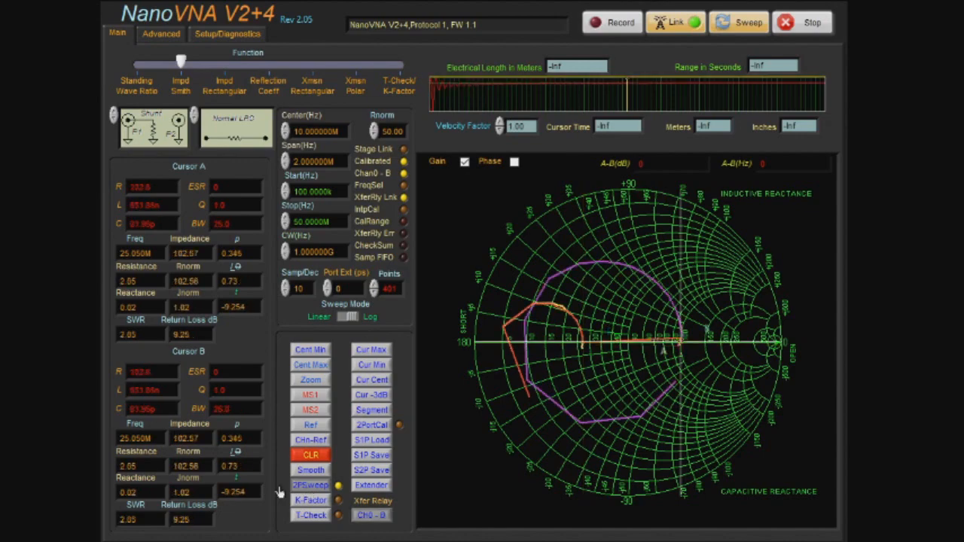
pyautogui.click(159, 34)
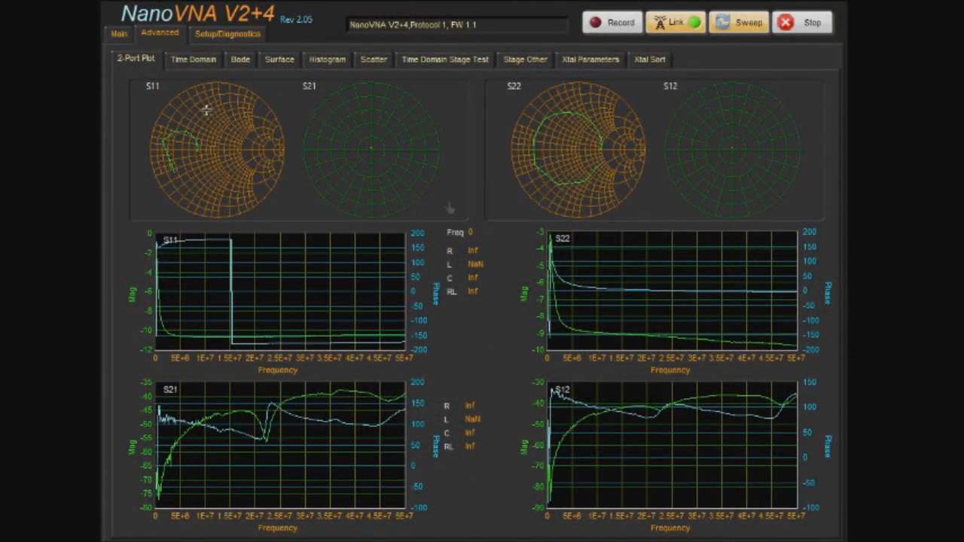
pyautogui.moveTo(128, 253)
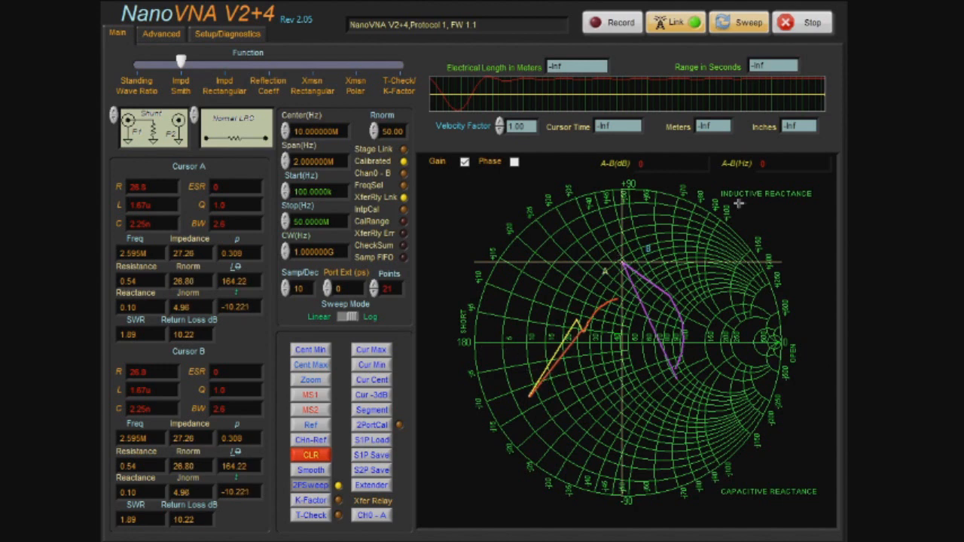
pyautogui.moveTo(647, 287)
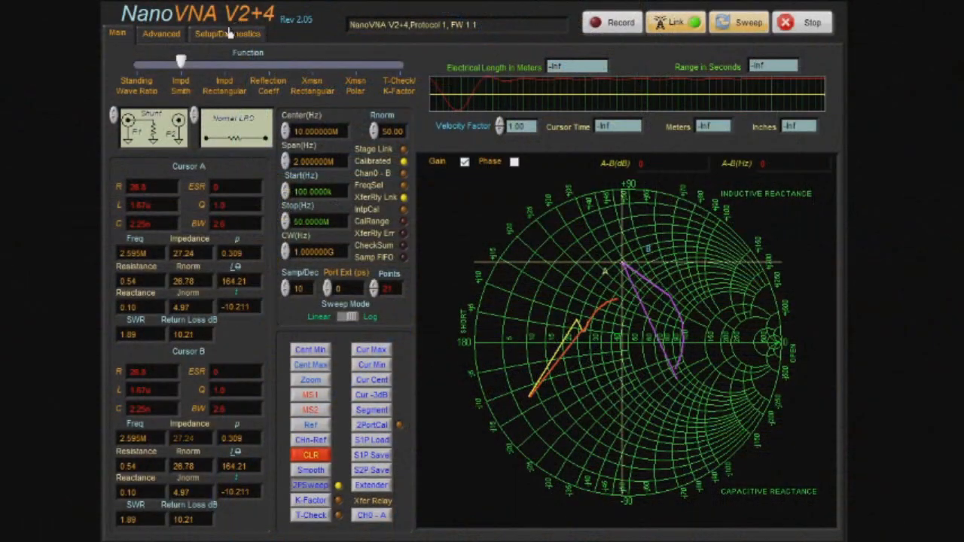
# Step: Show the Setup/Diagnostics Calibration Terms page with short, open, load and thru parameters
pyautogui.click(226, 33)
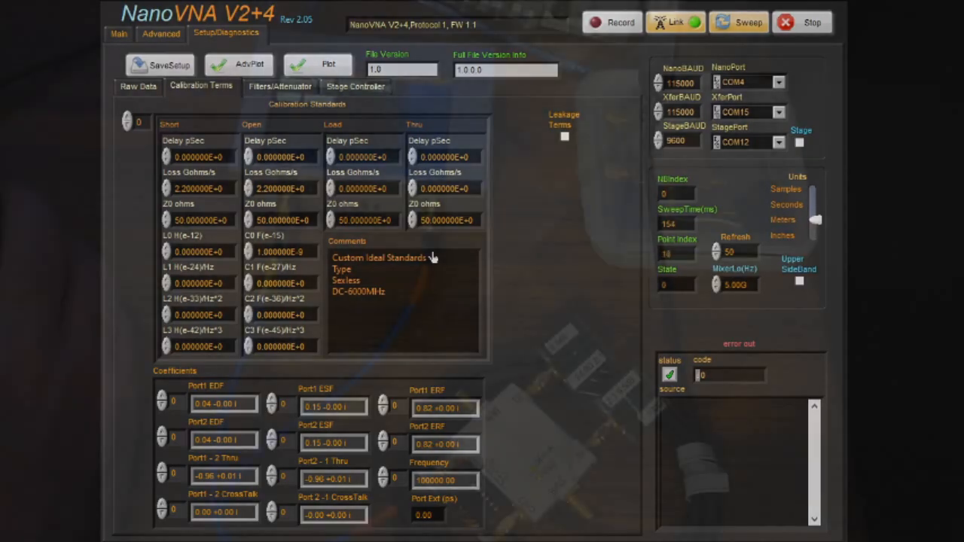
# Step: Browse the two-port and setup pages, ending back on the main Smith chart view
pyautogui.click(160, 33)
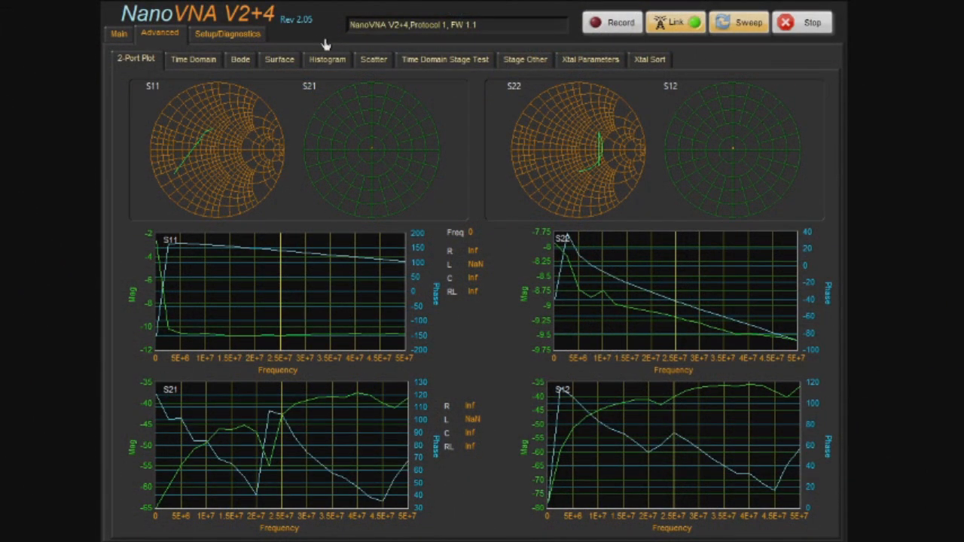
pyautogui.click(117, 33)
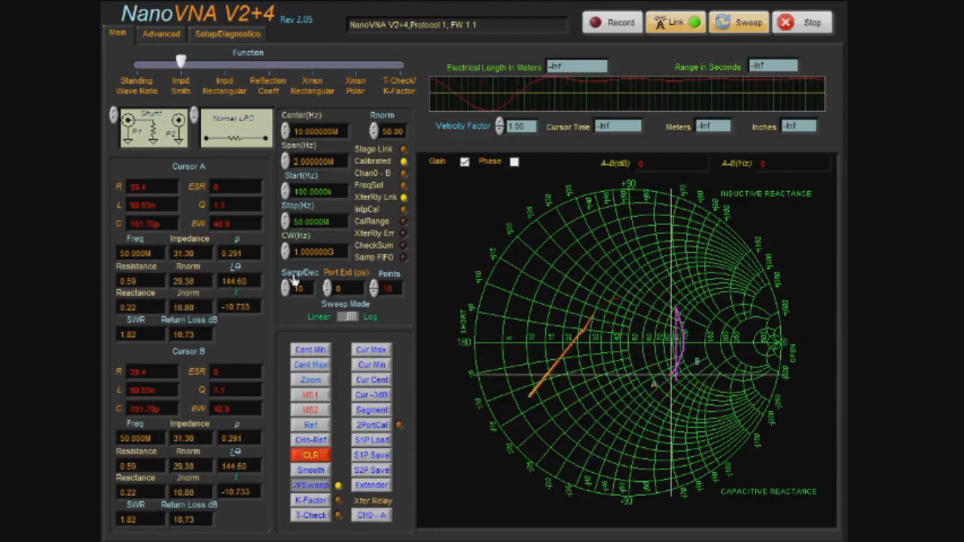
pyautogui.click(226, 33)
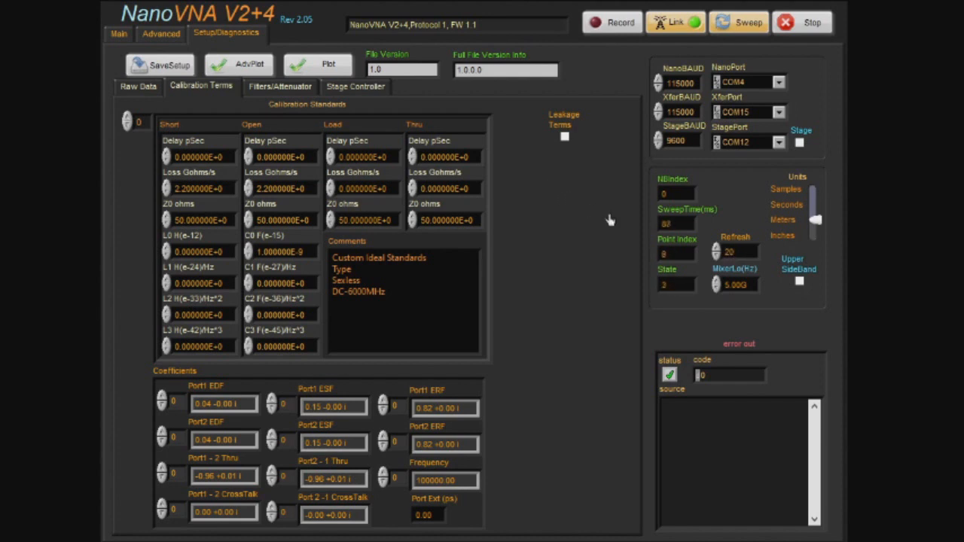
pyautogui.click(117, 33)
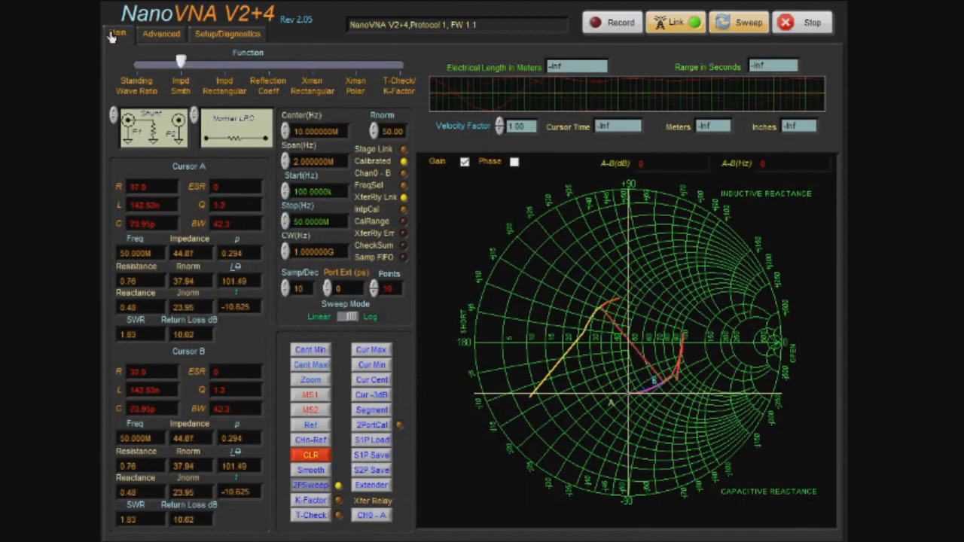
pyautogui.click(160, 34)
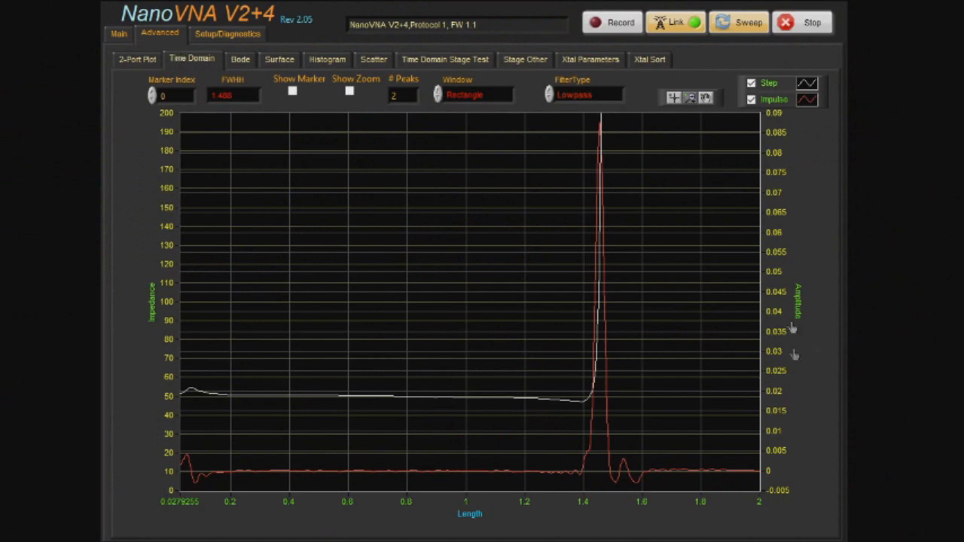
pyautogui.moveTo(812, 294)
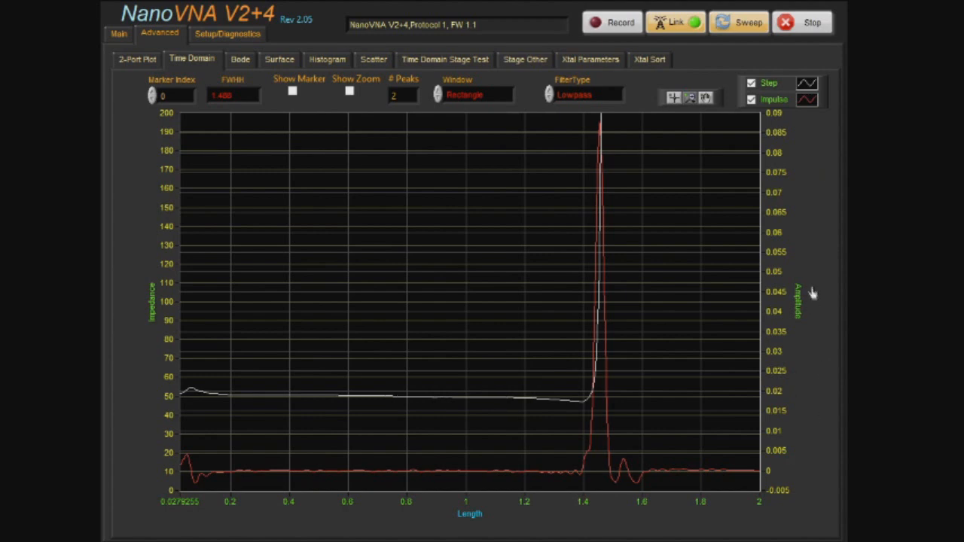
pyautogui.moveTo(150, 362)
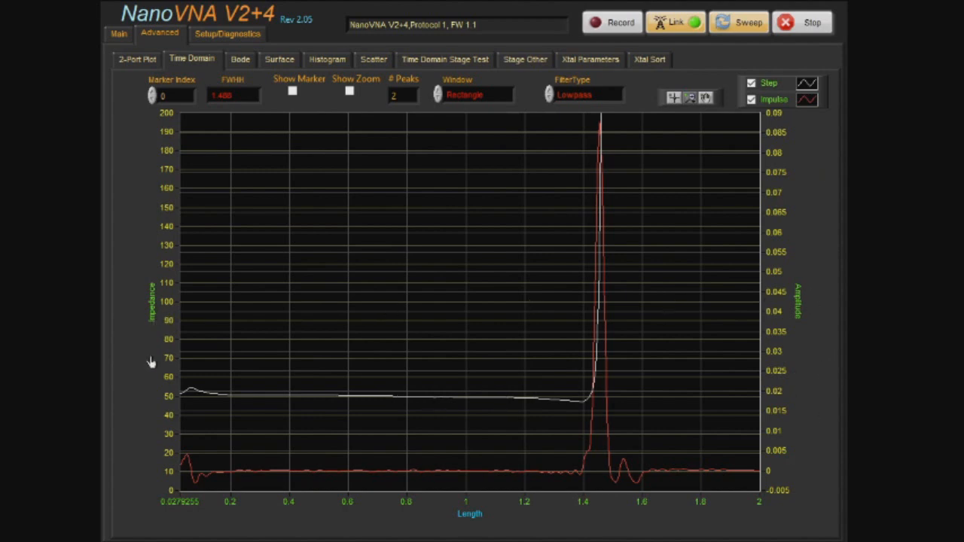
pyautogui.moveTo(792, 319)
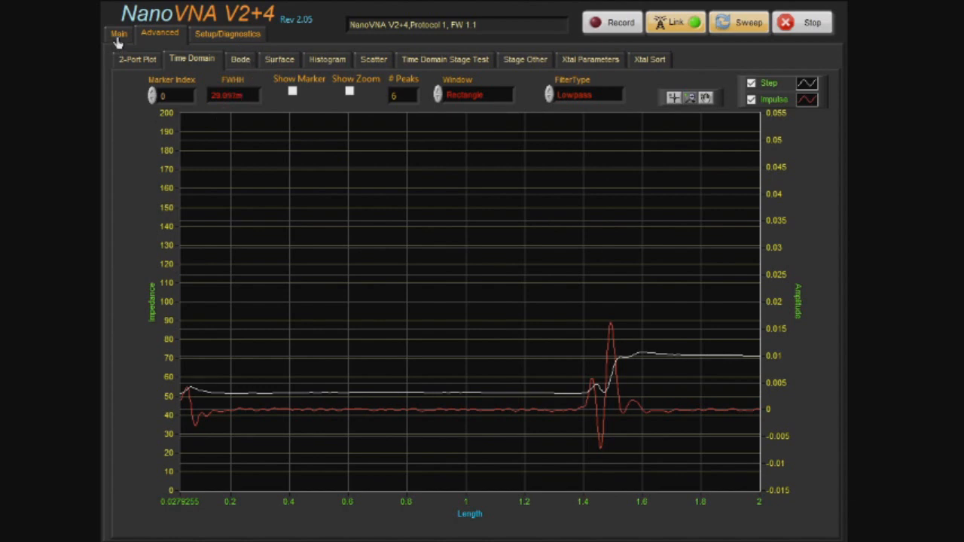
# Step: Check the main sweep page at 4.4 GHz stop, then return to the time-domain plot
pyautogui.click(117, 33)
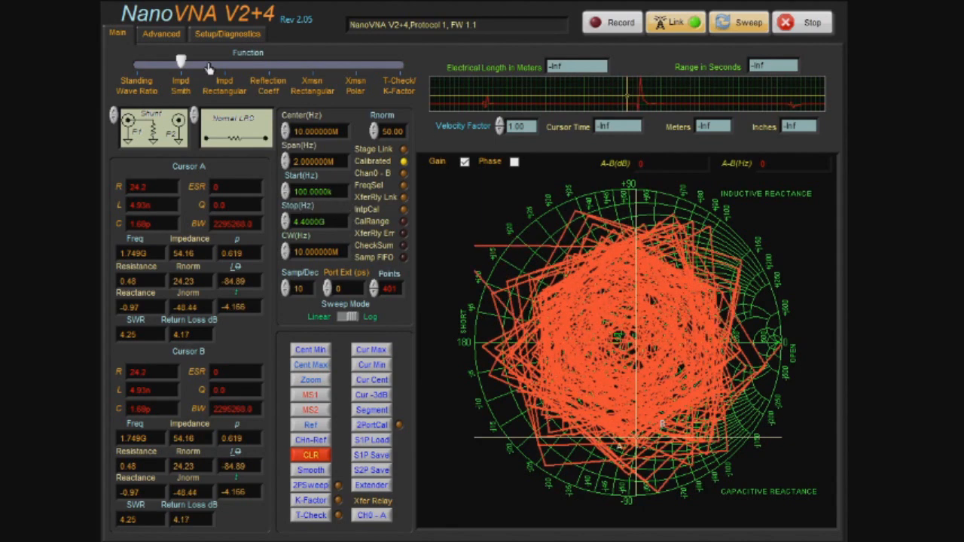
pyautogui.click(160, 34)
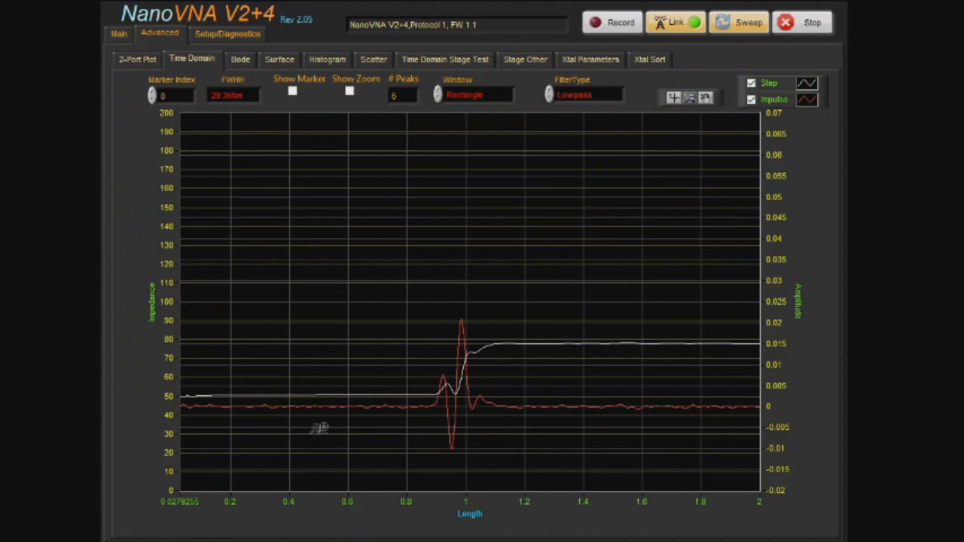
pyautogui.moveTo(250, 383)
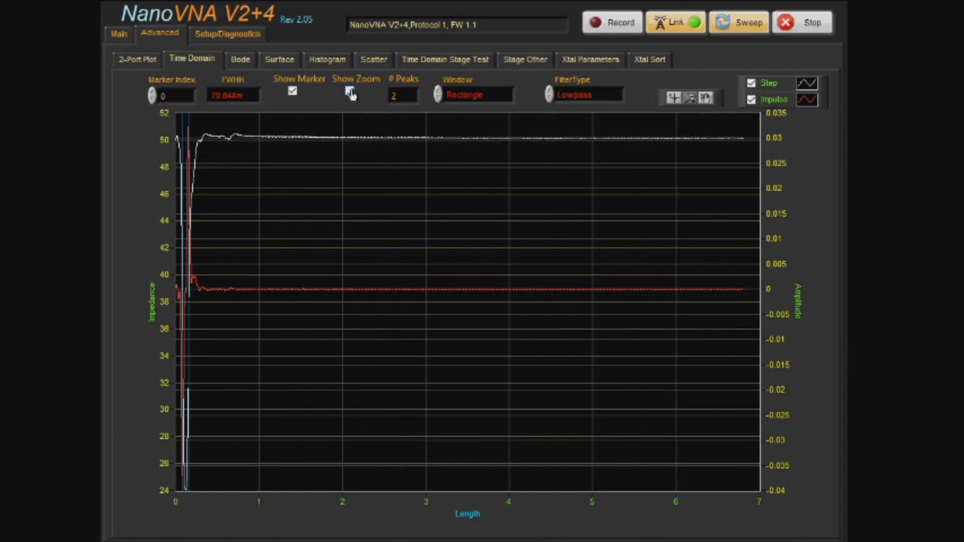
# Step: Enable Show Zoom to add a magnified inset of the time-domain plot
pyautogui.click(349, 90)
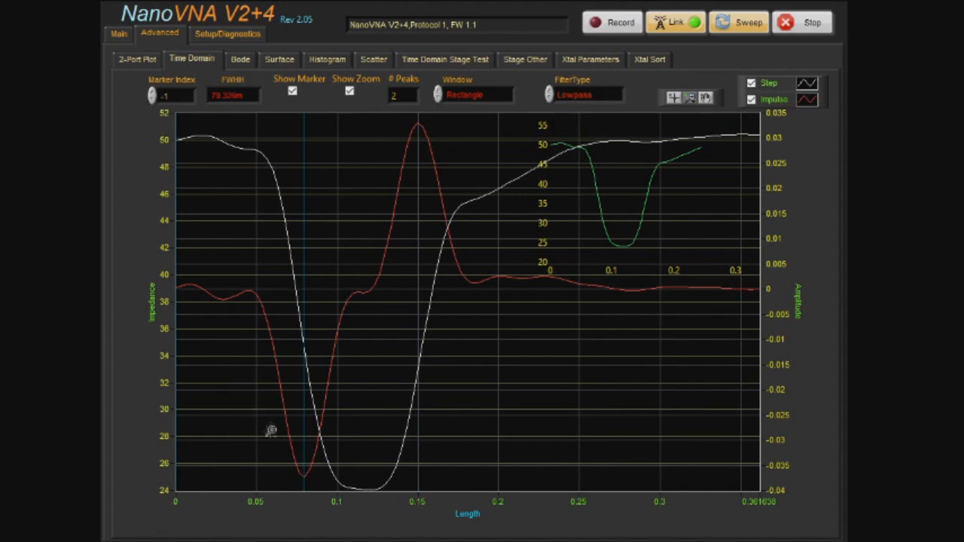
pyautogui.moveTo(272, 363)
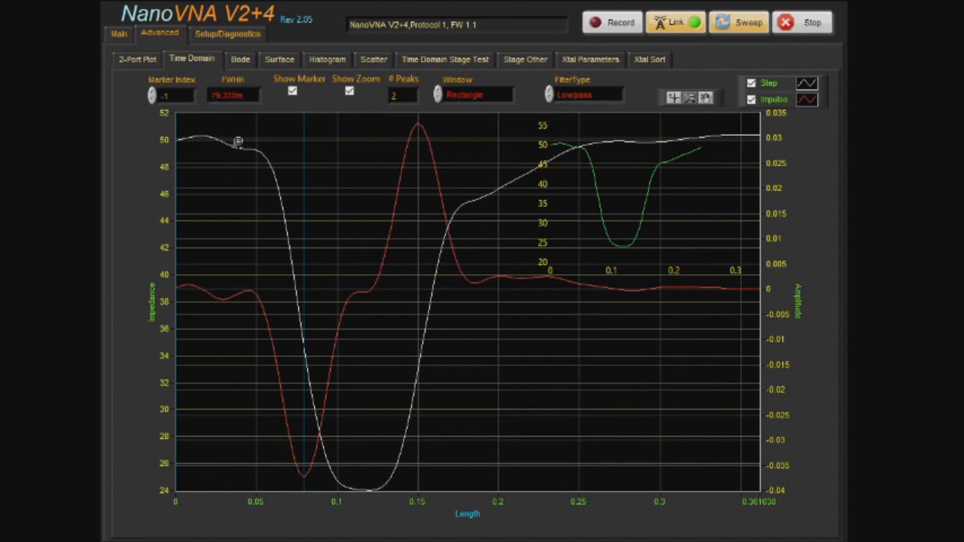
pyautogui.click(226, 33)
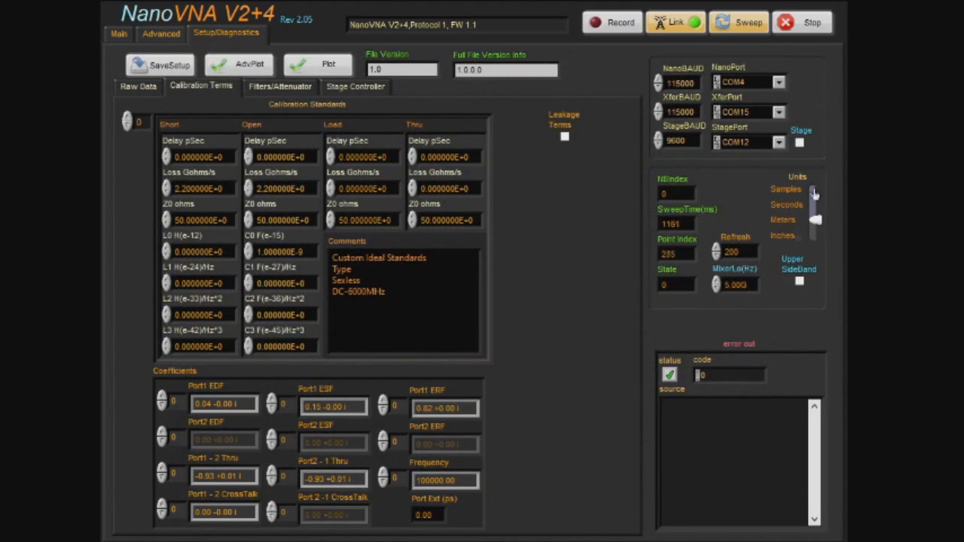
pyautogui.click(117, 34)
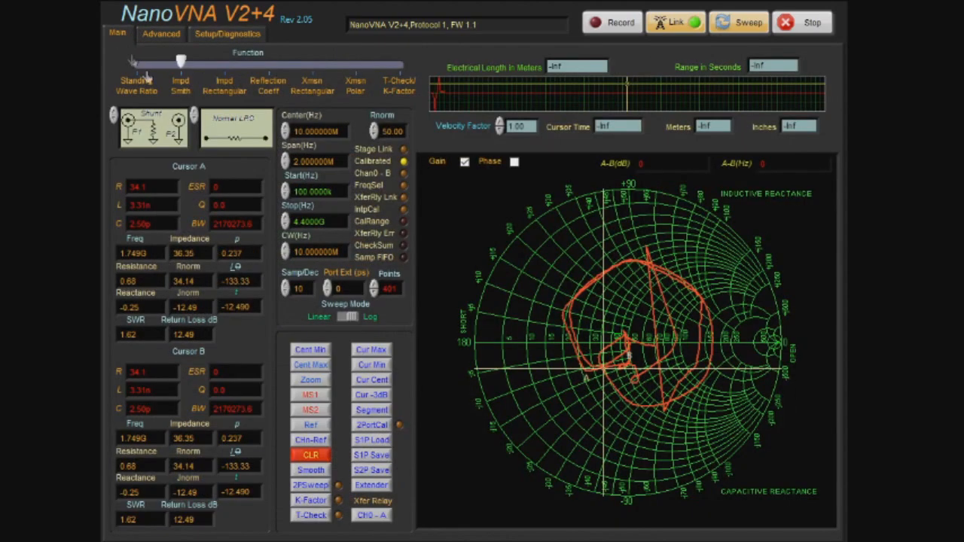
pyautogui.click(160, 34)
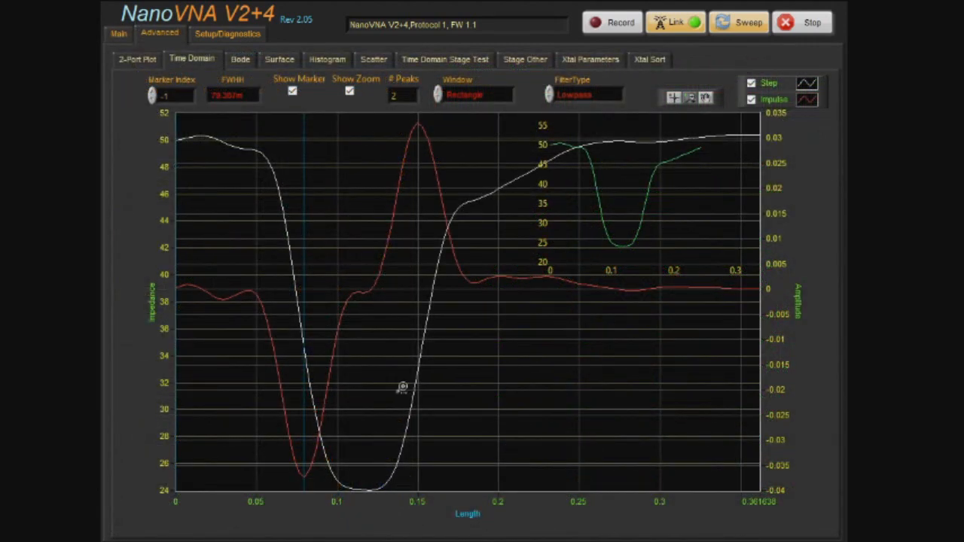
pyautogui.moveTo(476, 119)
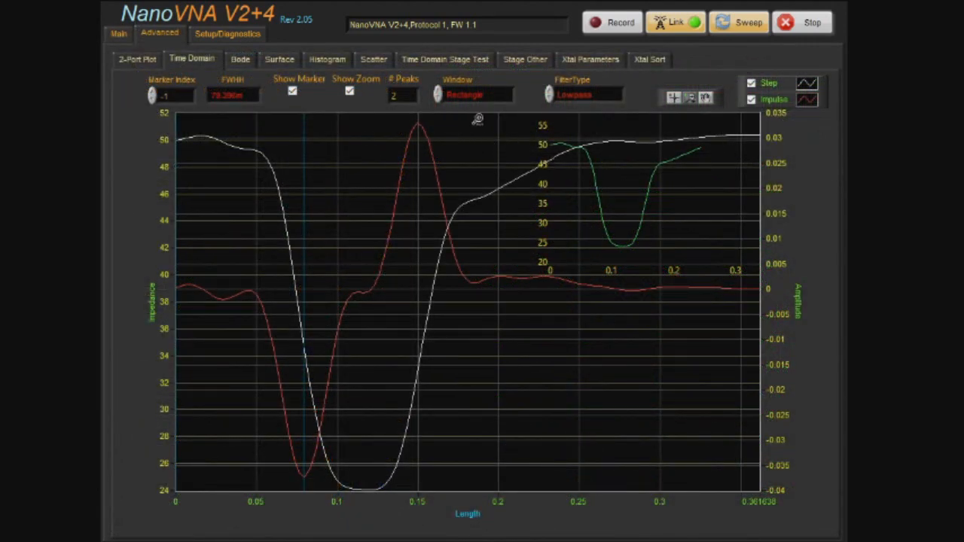
pyautogui.moveTo(325, 119)
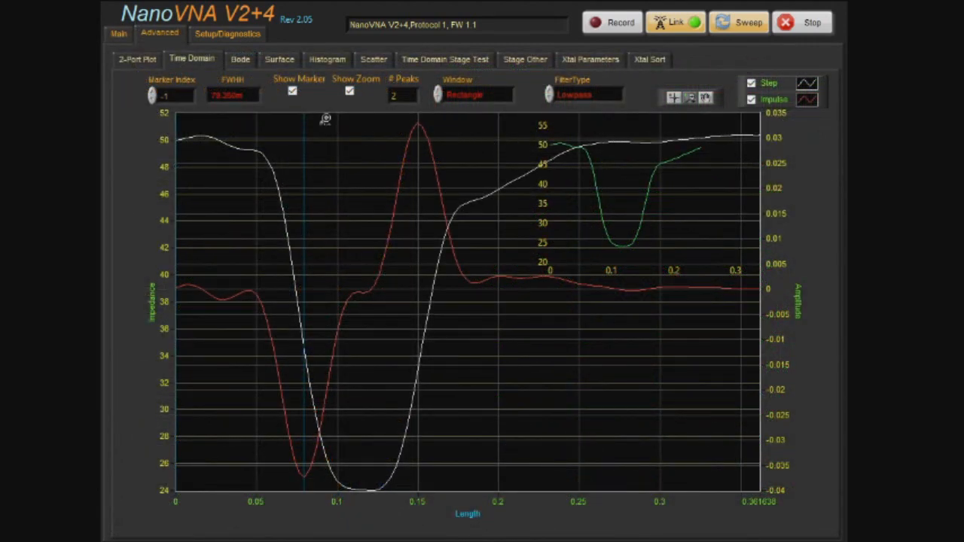
# Step: Visit Calibration Terms and the step/impulse TDR plots, returning to the 4.4 GHz Smith chart
pyautogui.click(226, 33)
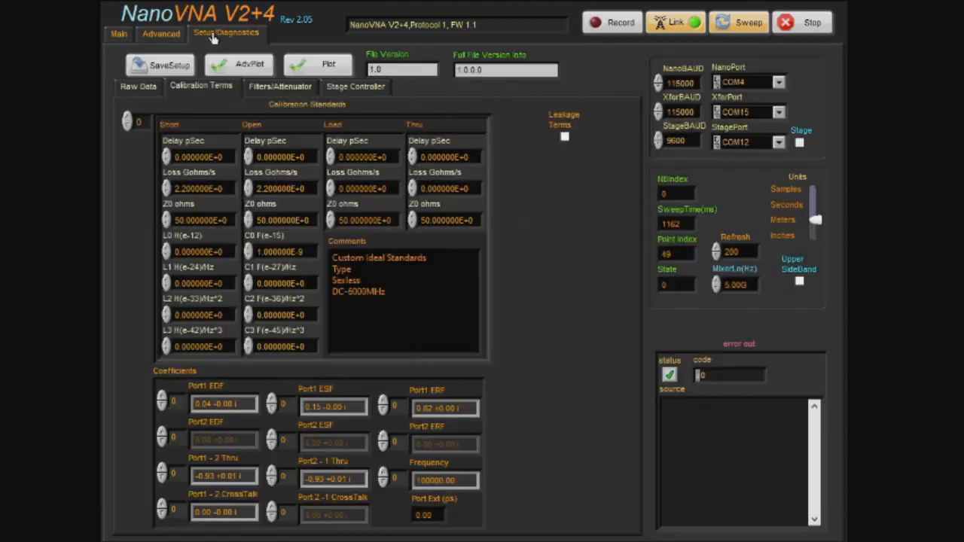
pyautogui.click(118, 33)
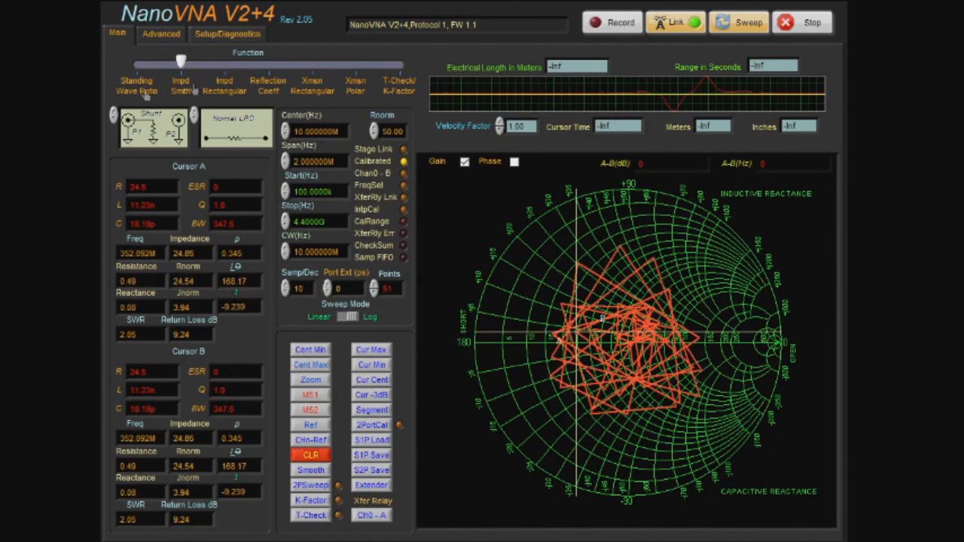
pyautogui.click(160, 33)
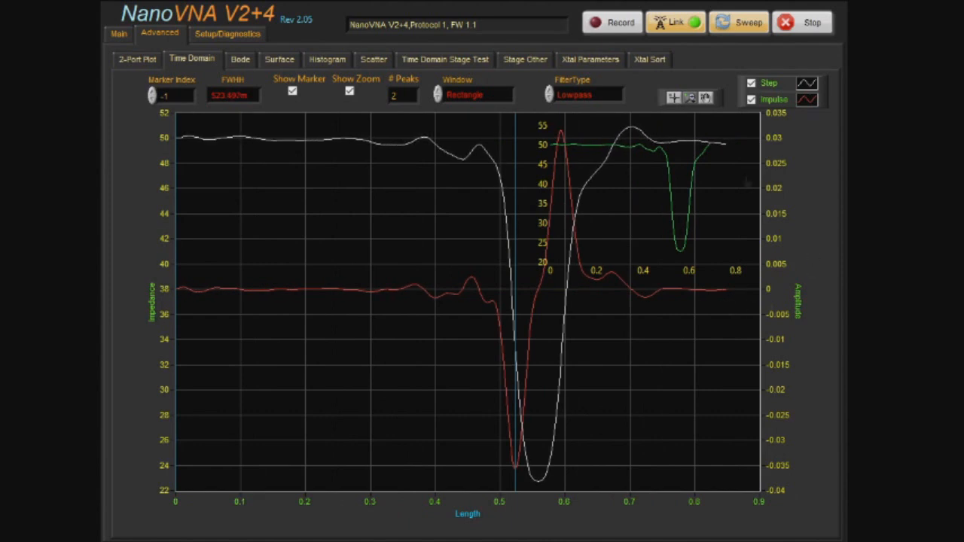
pyautogui.click(117, 33)
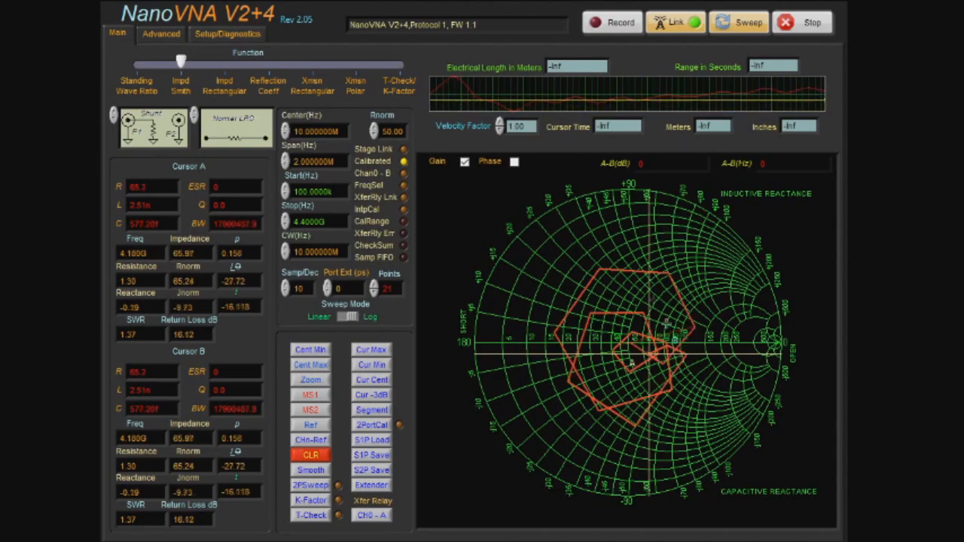
# Step: View the step/impulse TDR plots, adjust a time-domain option, and return to the Smith chart
pyautogui.click(160, 33)
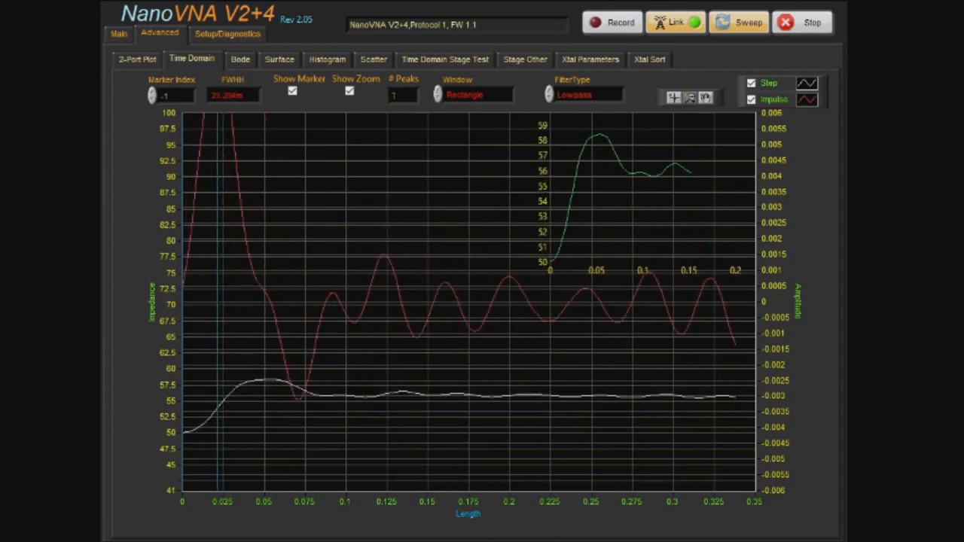
pyautogui.click(401, 94)
pyautogui.write('2')
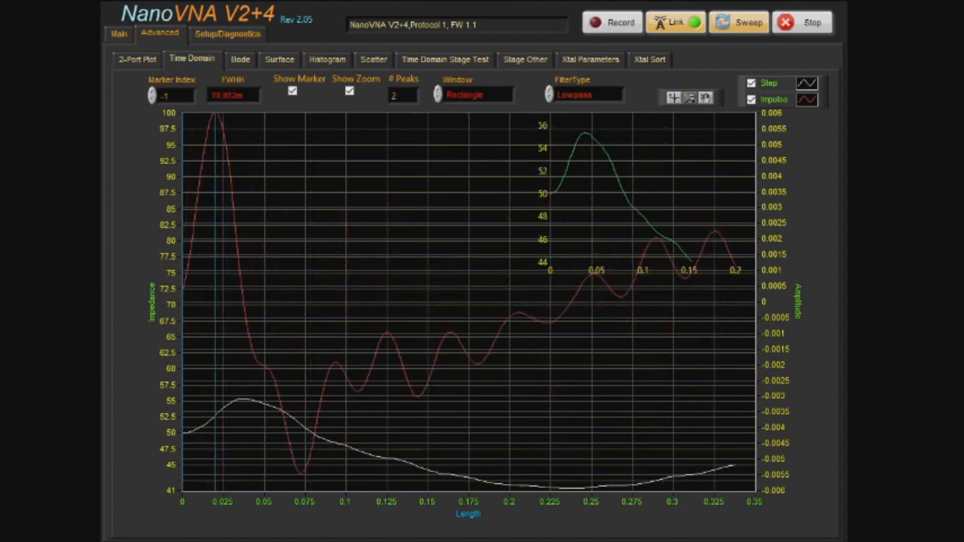
pyautogui.click(118, 33)
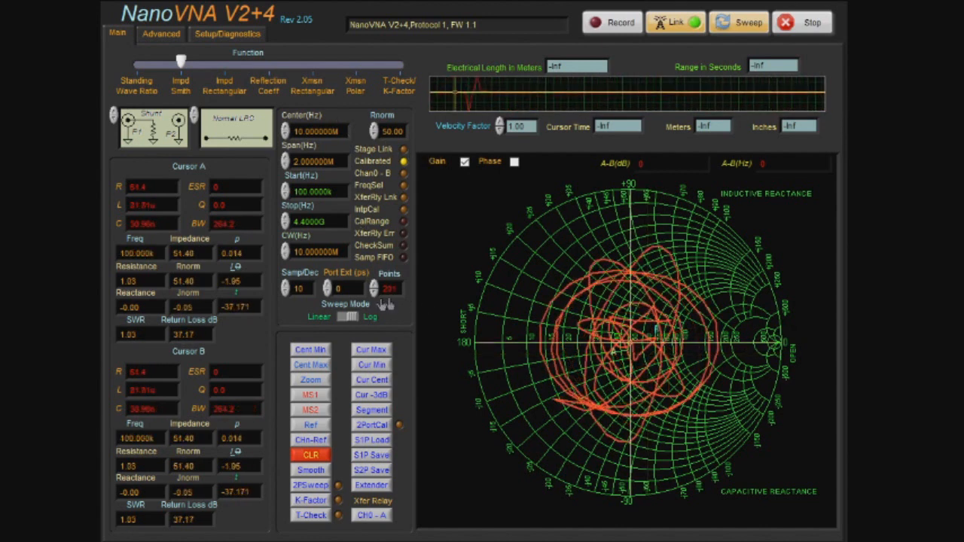
# Step: View the TDR step and impulse plots, then return to Main to lower Stop(Hz) to 2 GHz
pyautogui.click(159, 33)
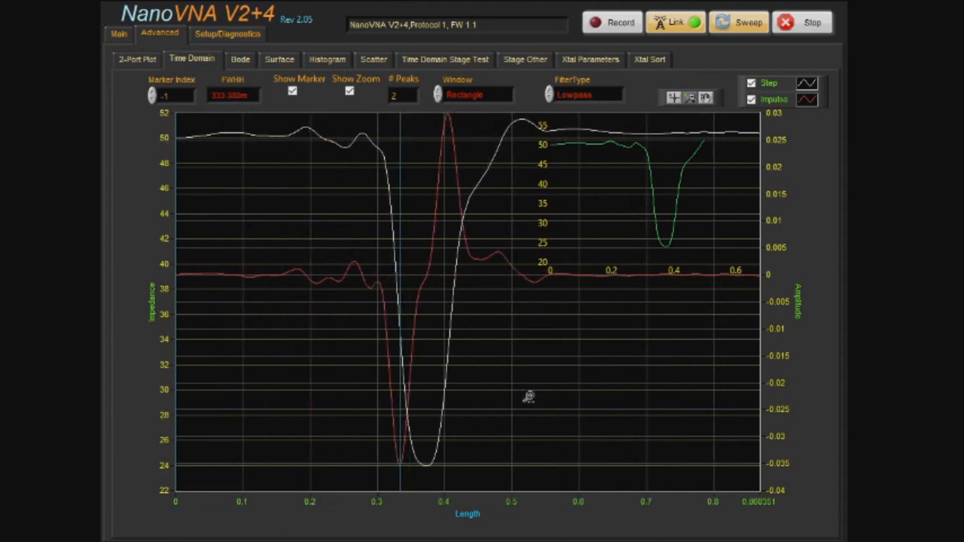
pyautogui.click(118, 34)
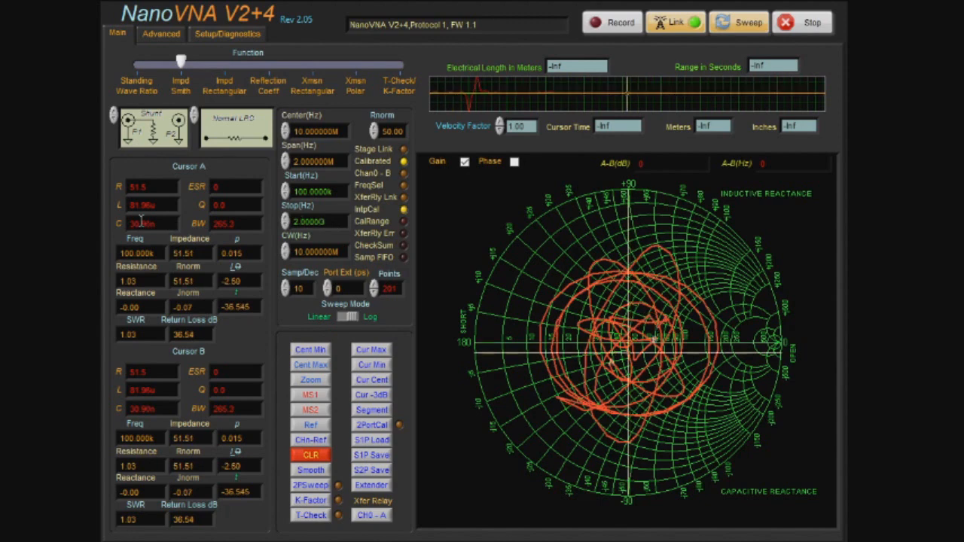
# Step: Check the TDR plots at 2 GHz stop, lower Stop(Hz) to 1 GHz, and show the broader impedance dip
pyautogui.click(160, 33)
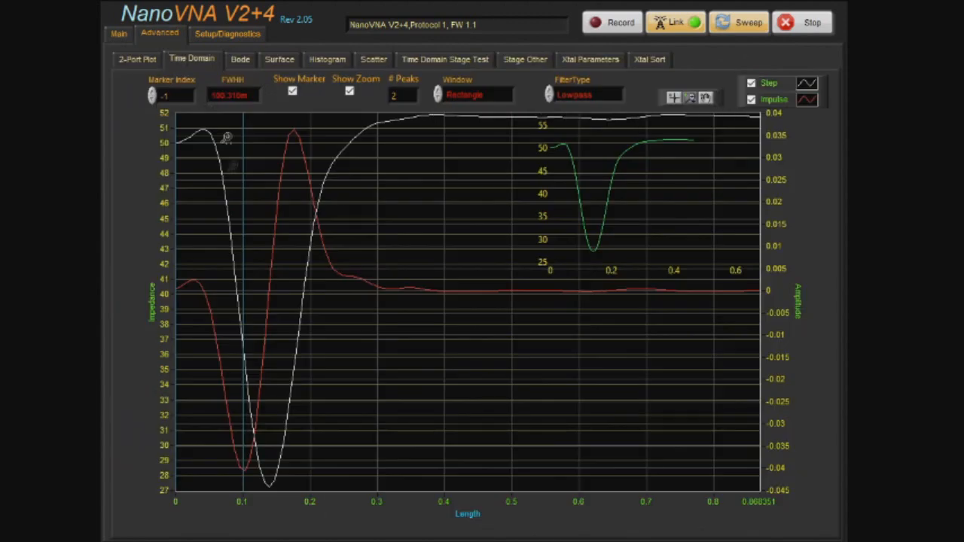
pyautogui.moveTo(302, 509)
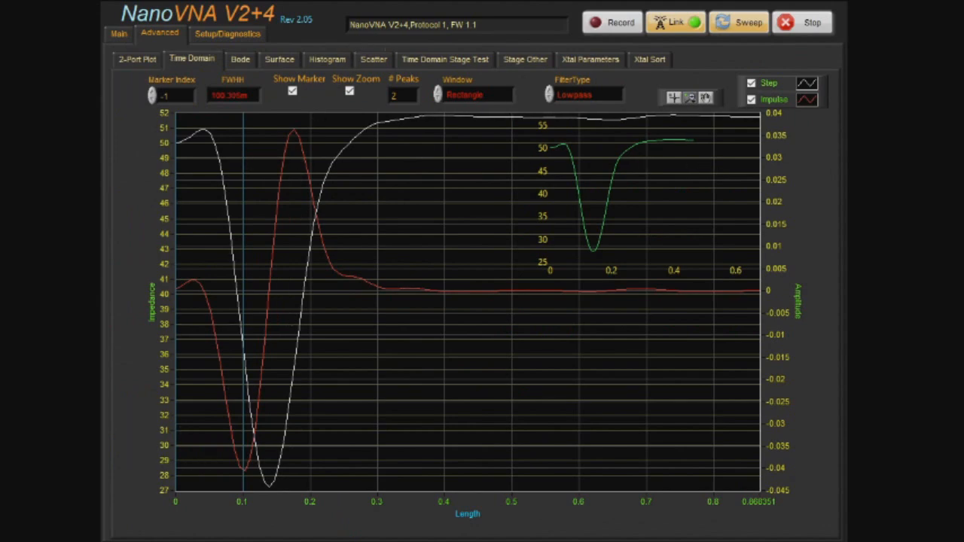
pyautogui.click(117, 33)
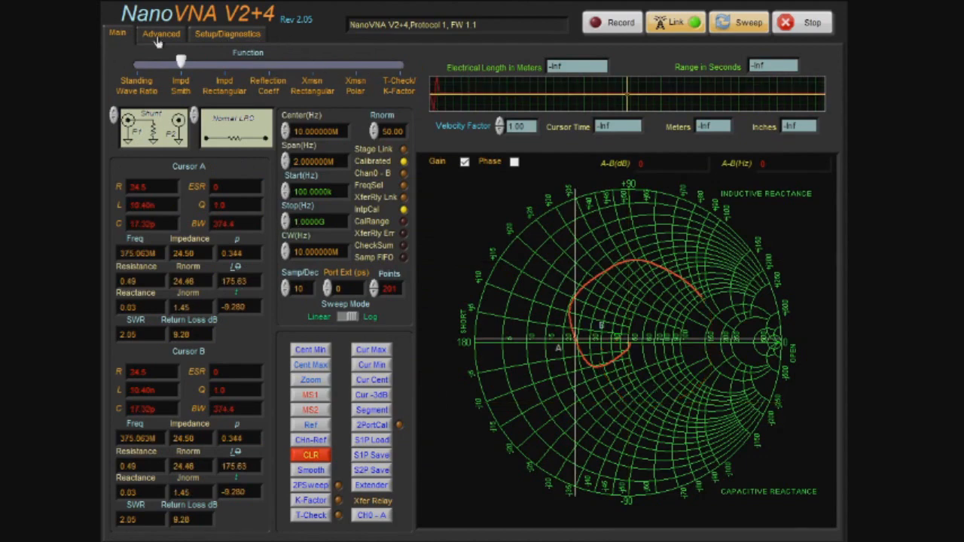
pyautogui.click(159, 33)
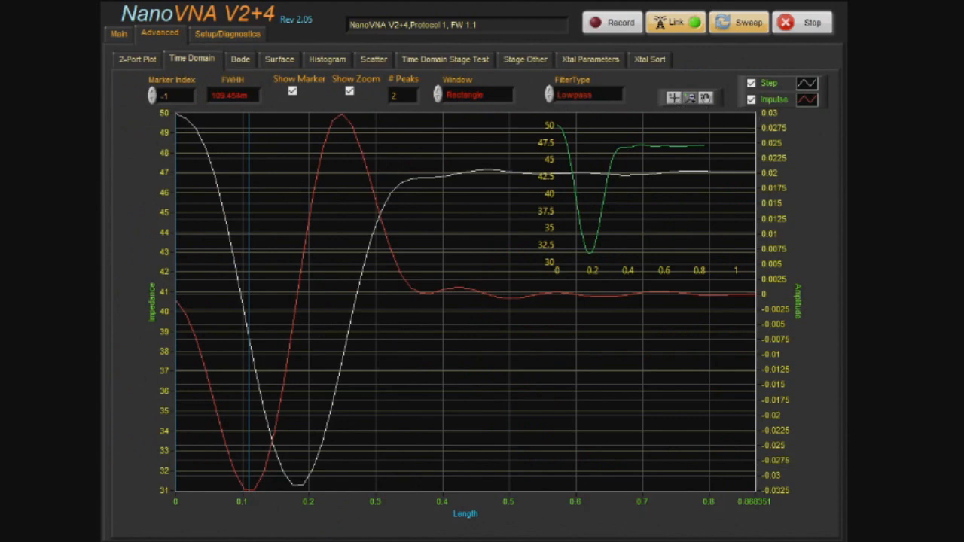
pyautogui.moveTo(254, 149)
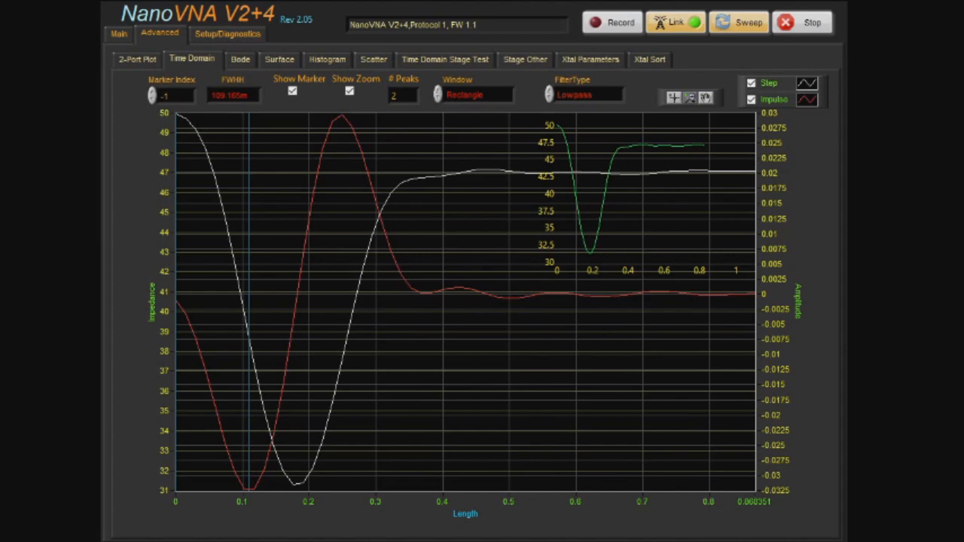
pyautogui.click(118, 34)
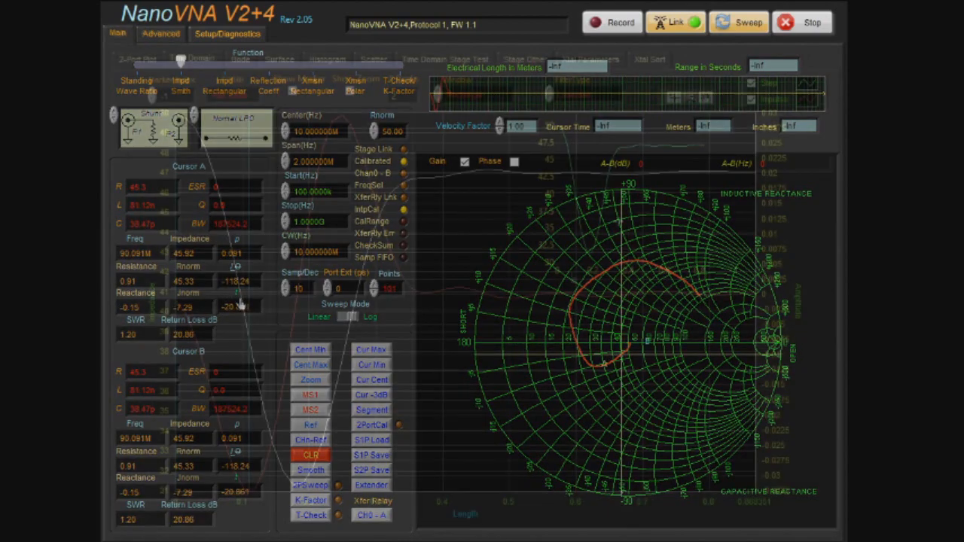
pyautogui.click(192, 59)
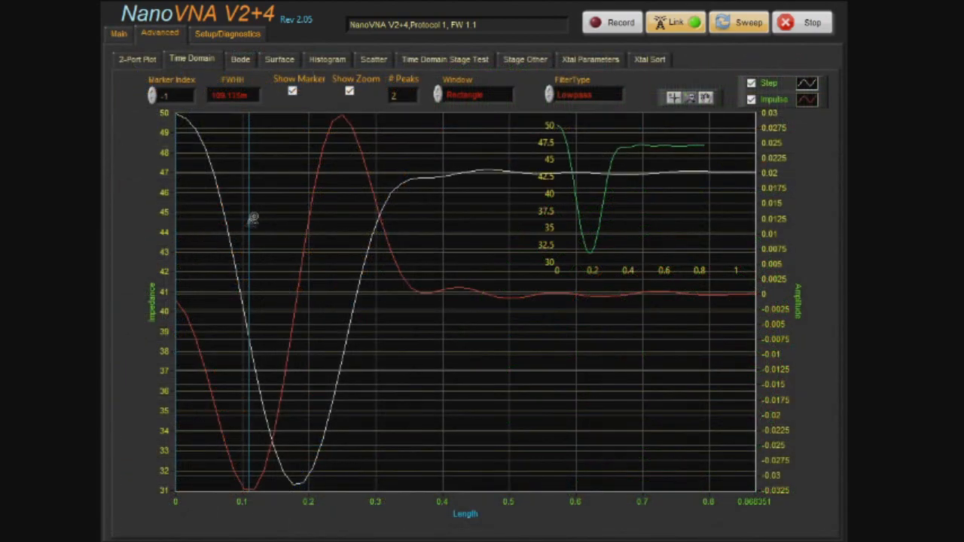